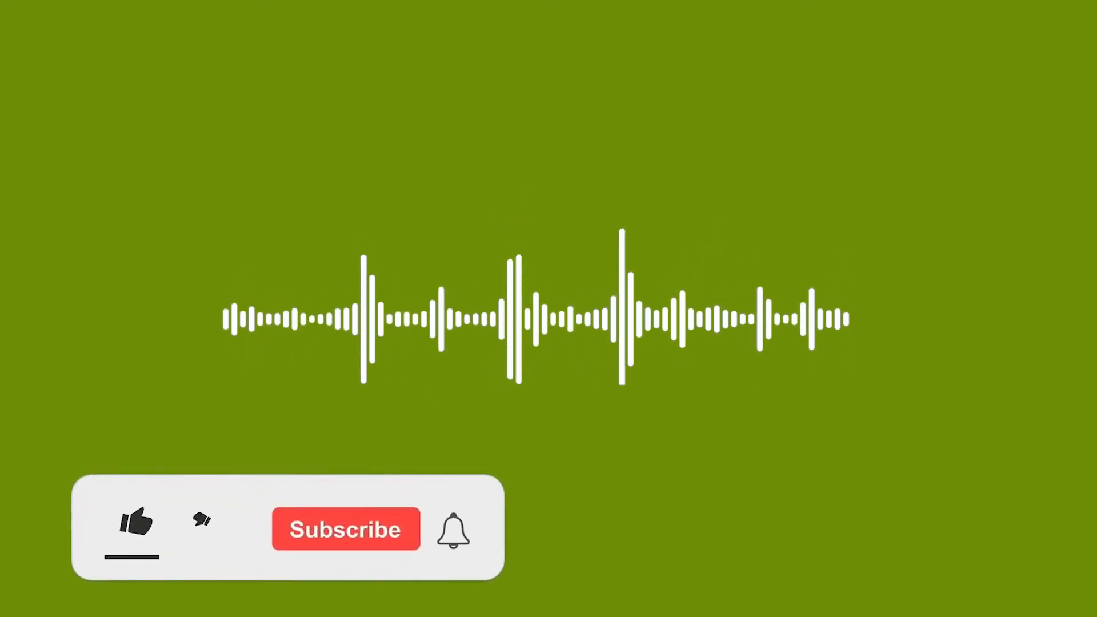
pyautogui.click(133, 520)
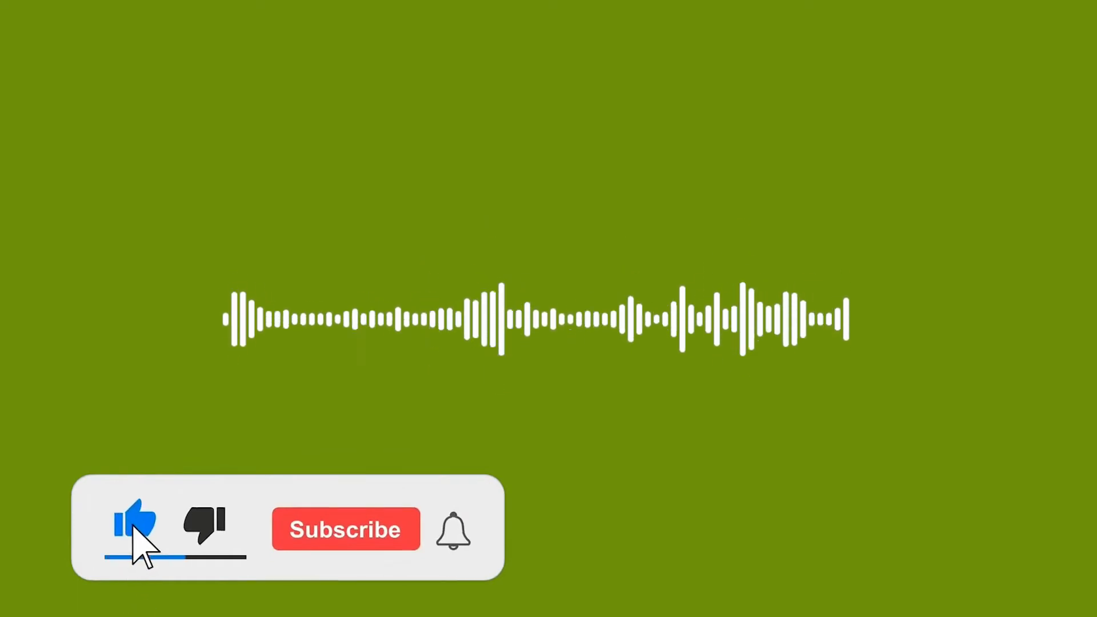
pyautogui.click(345, 529)
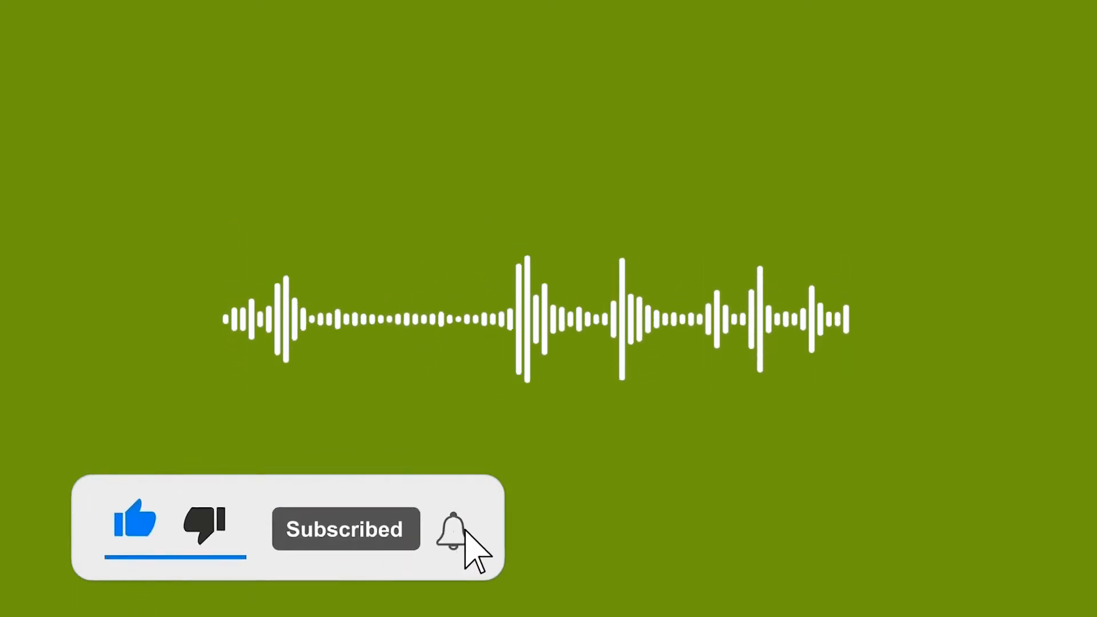
pyautogui.click(452, 529)
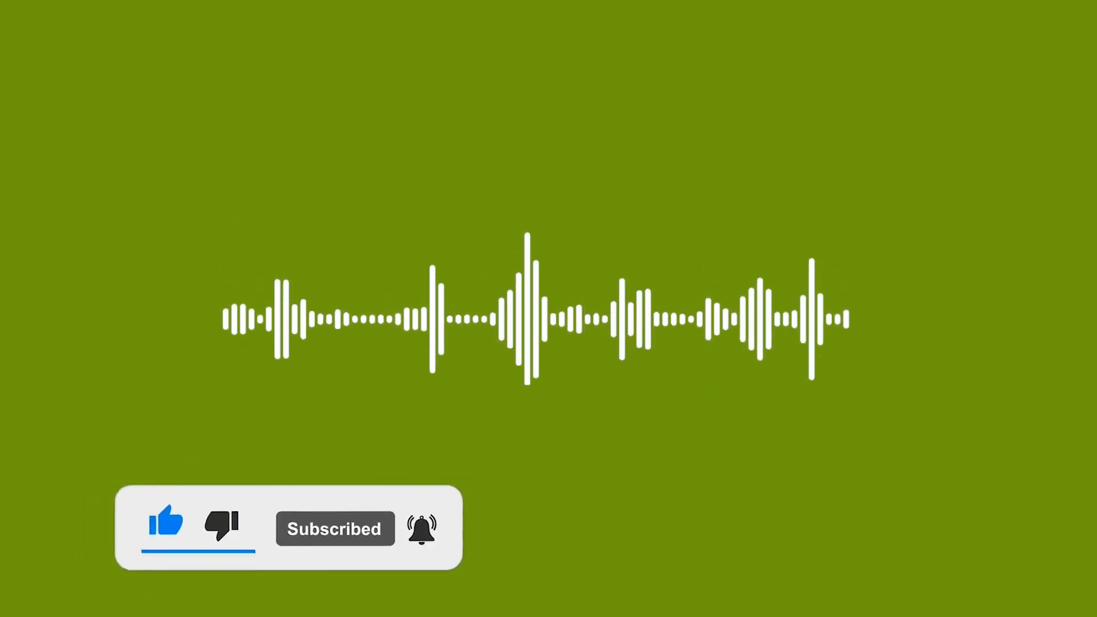